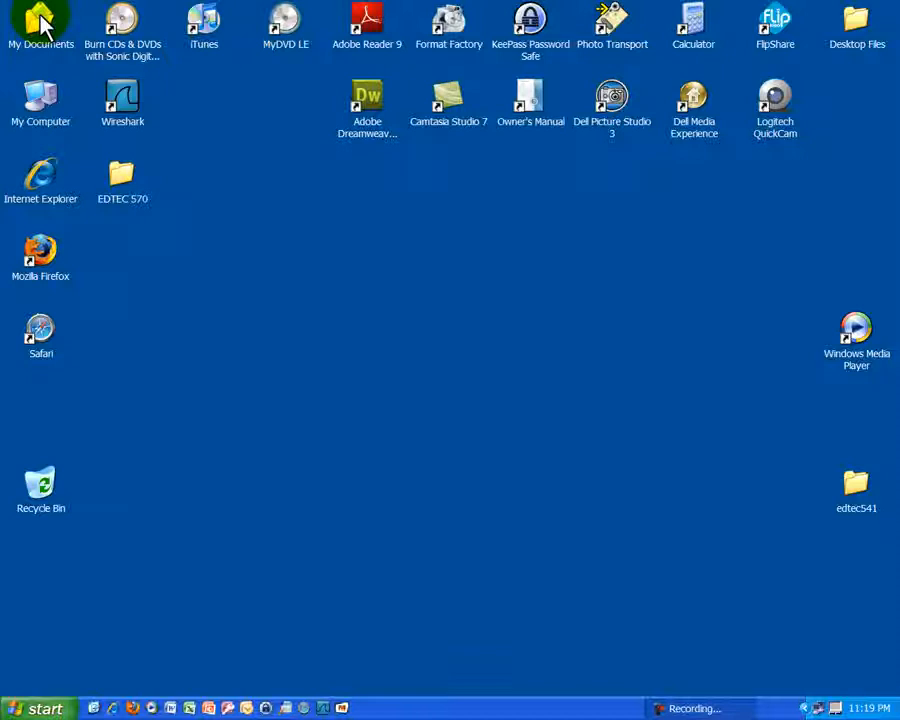
Go into My Documents and launch the lesson_capture1.pcap capture file from there.
double_click(40, 24)
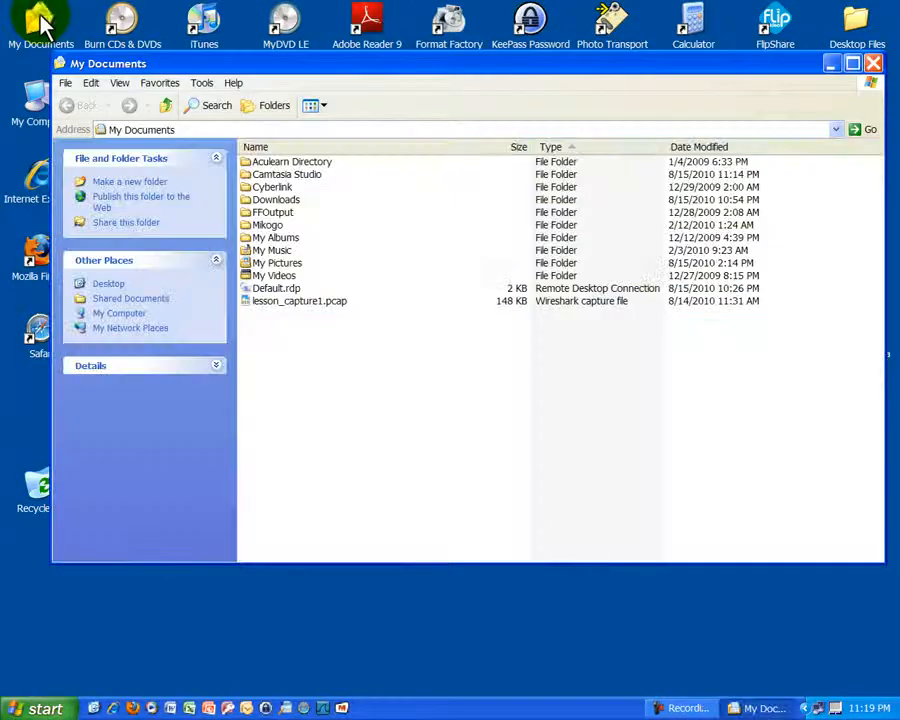
mouse_move(384, 114)
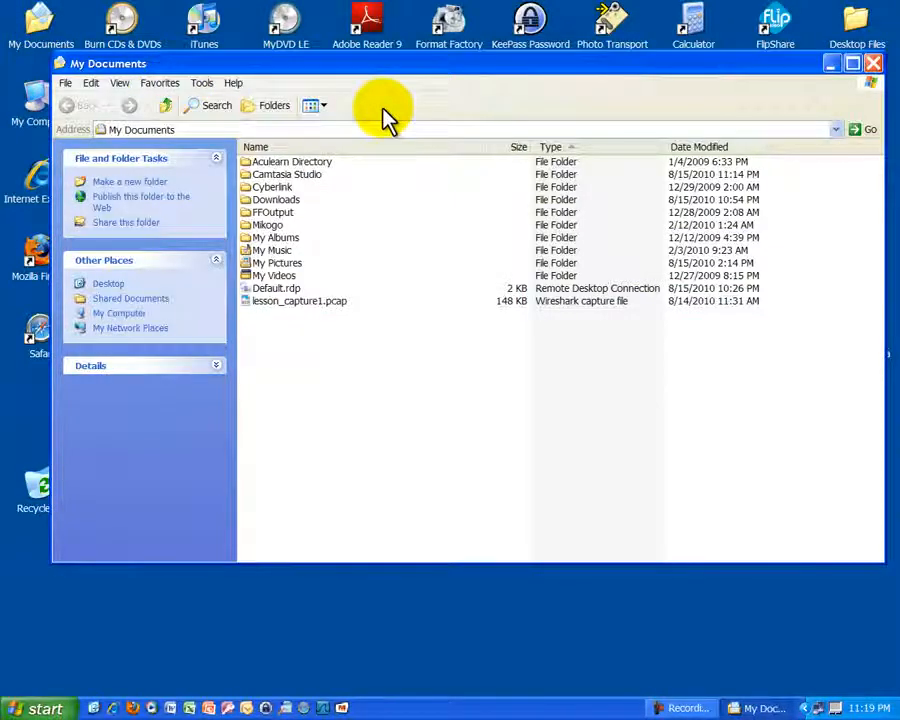
mouse_move(308, 310)
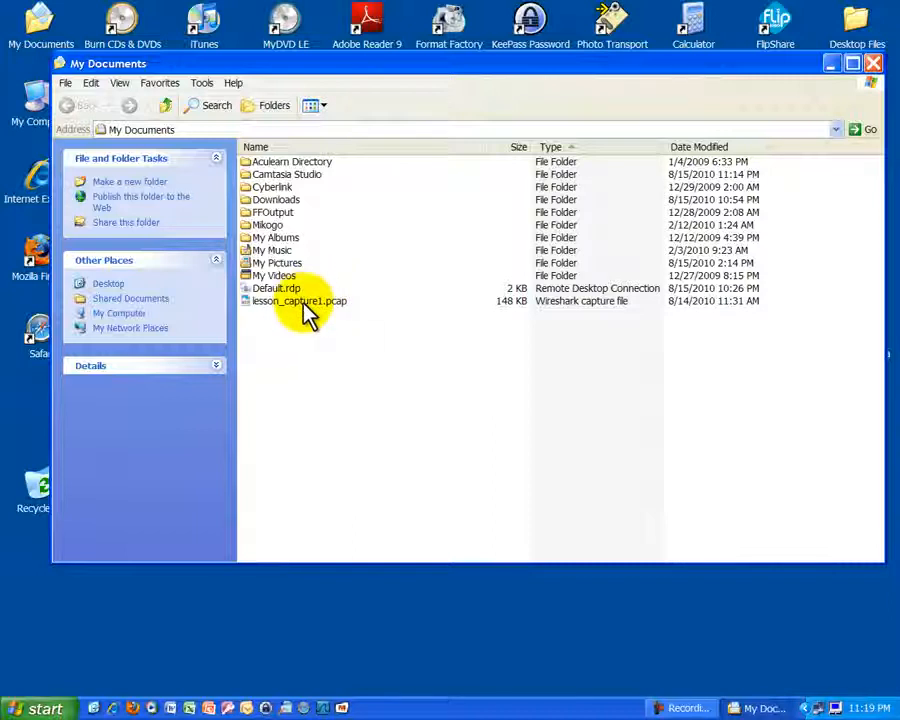
left_click(300, 300)
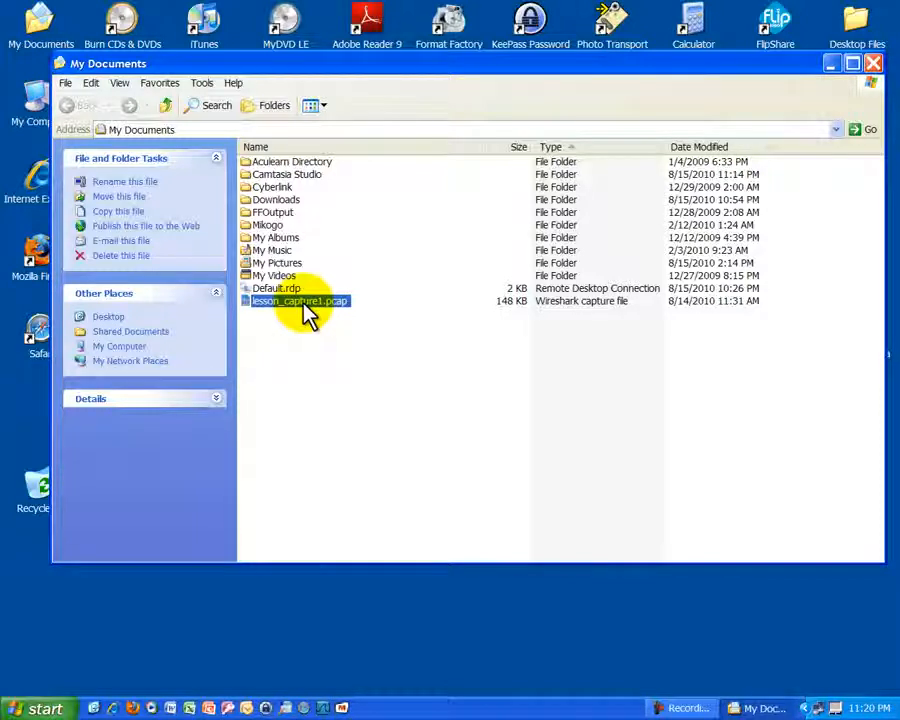
double_click(290, 300)
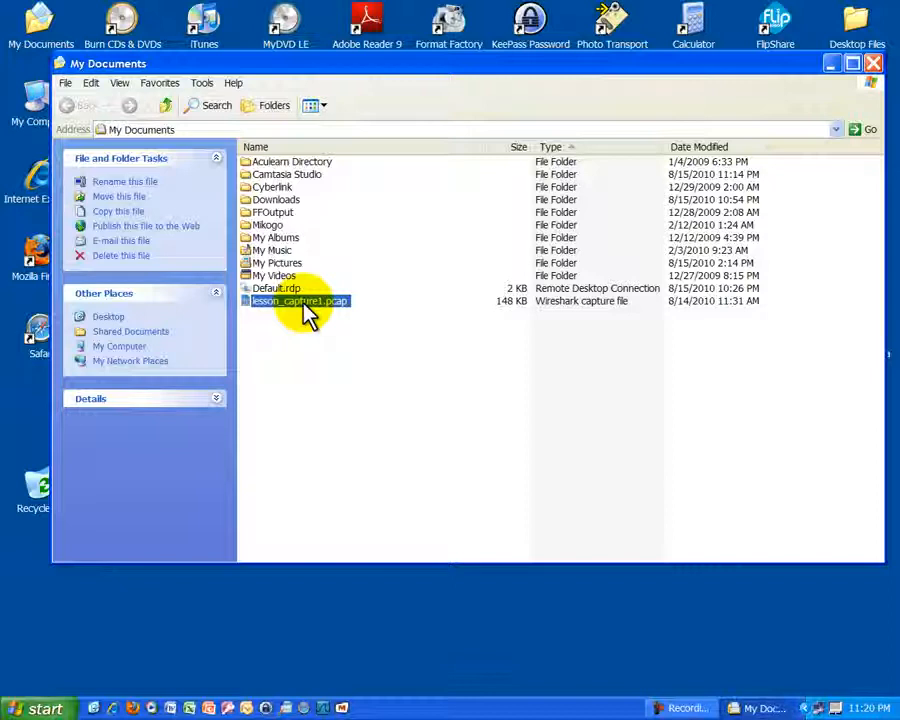
Load lesson_capture1.pcap in Wireshark and browse down through its 235 captured packets.
double_click(300, 300)
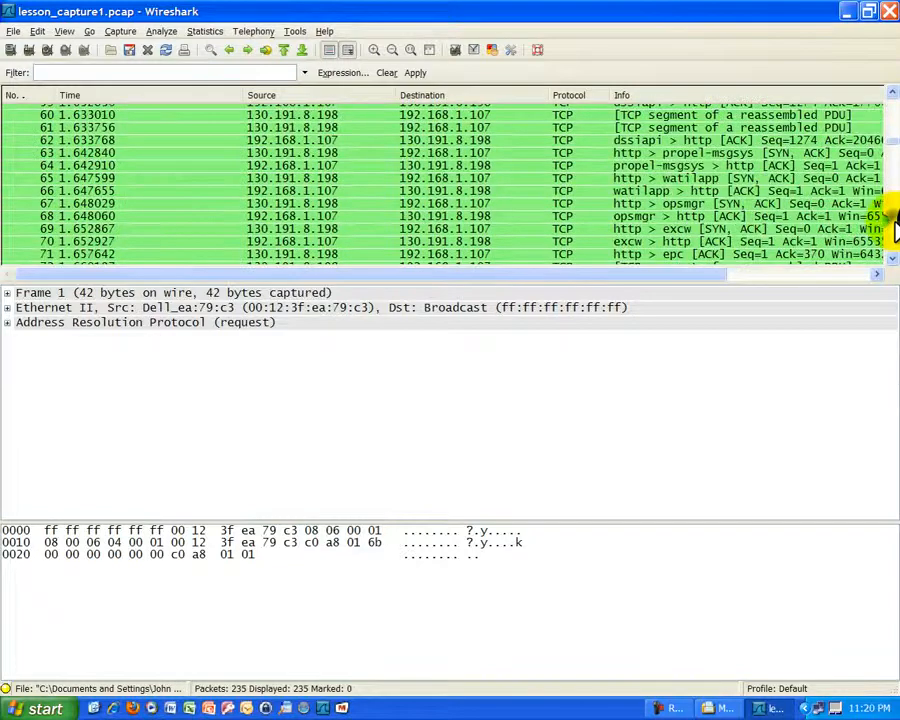
scroll("down", 3)
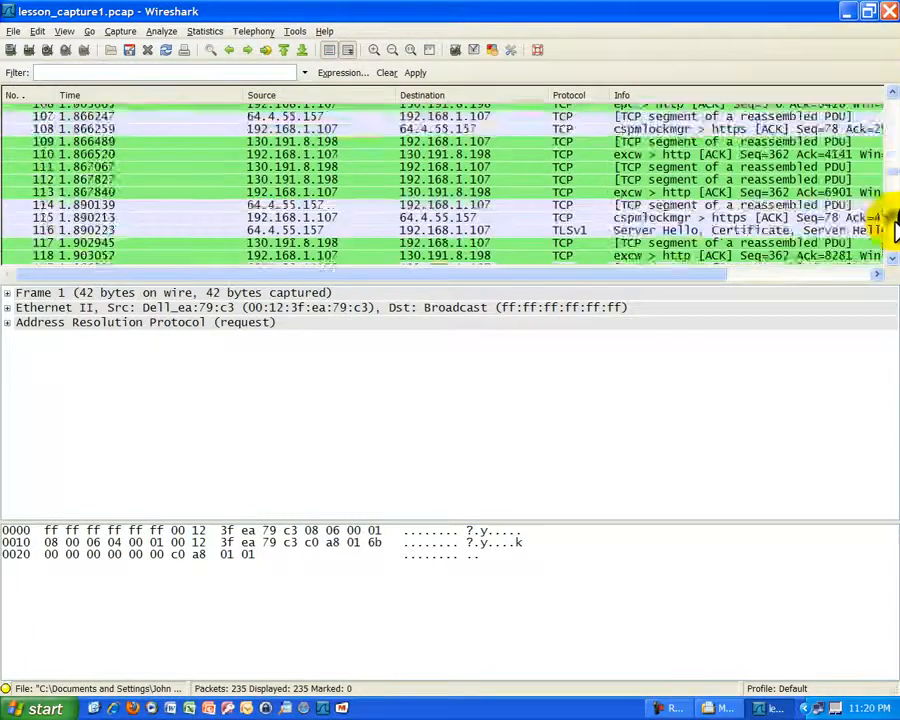
scroll("down", 3)
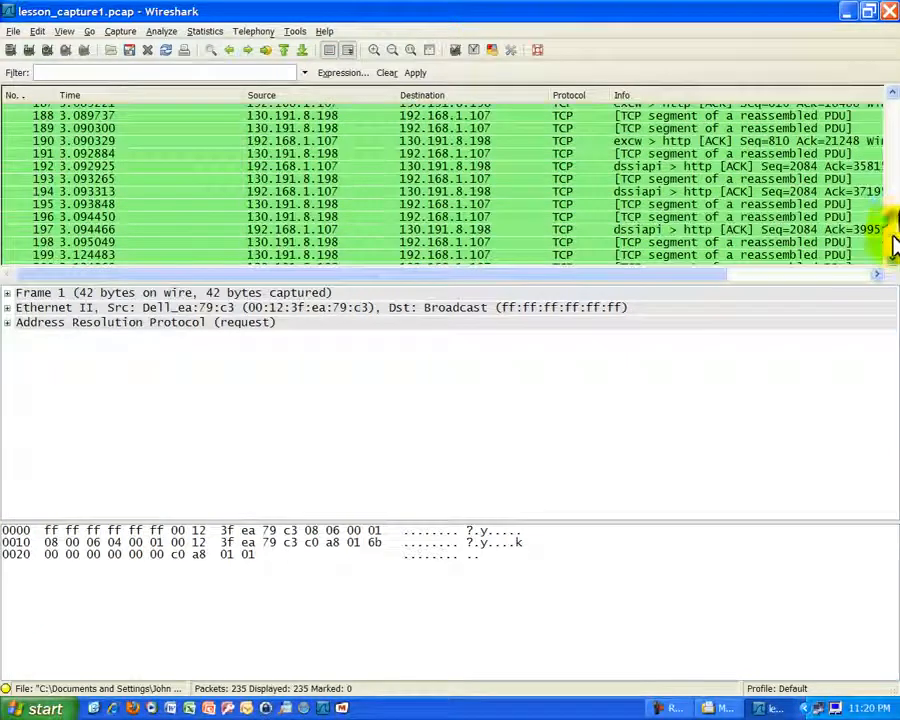
scroll("down", 3)
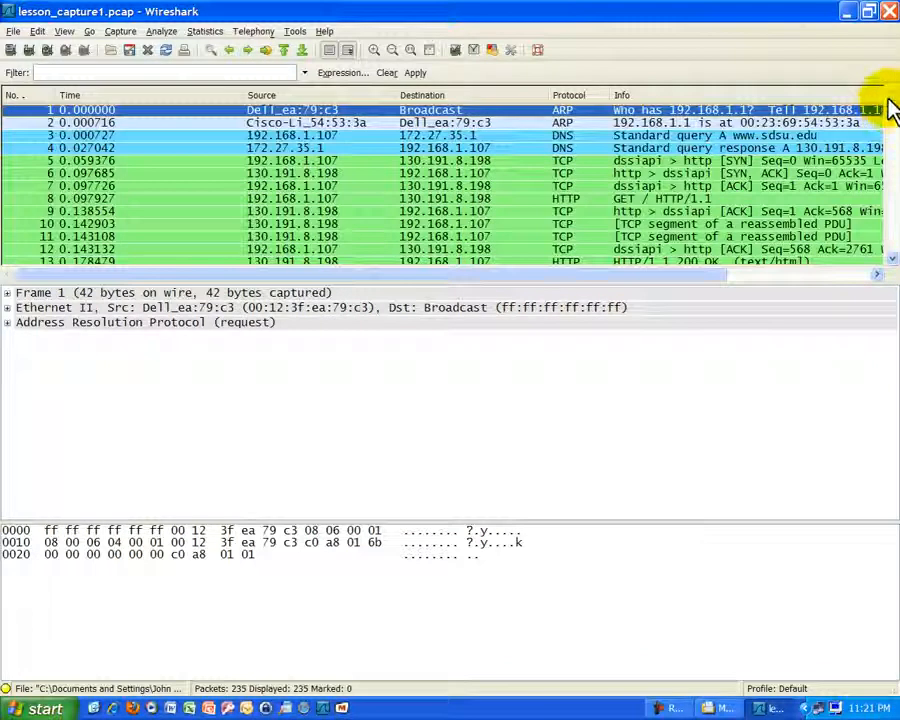
mouse_move(236, 160)
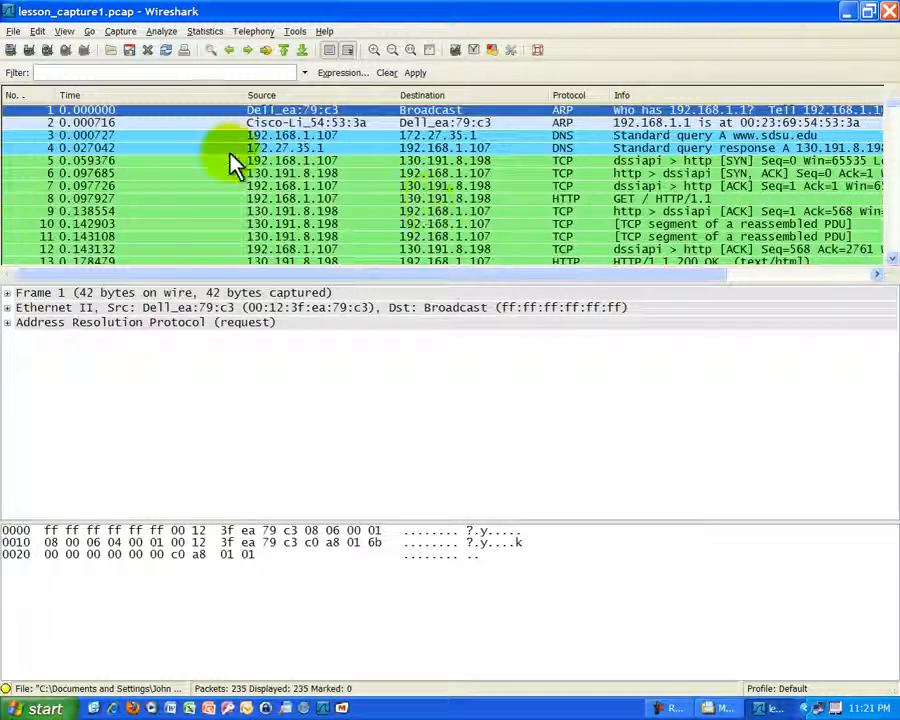
mouse_move(556, 218)
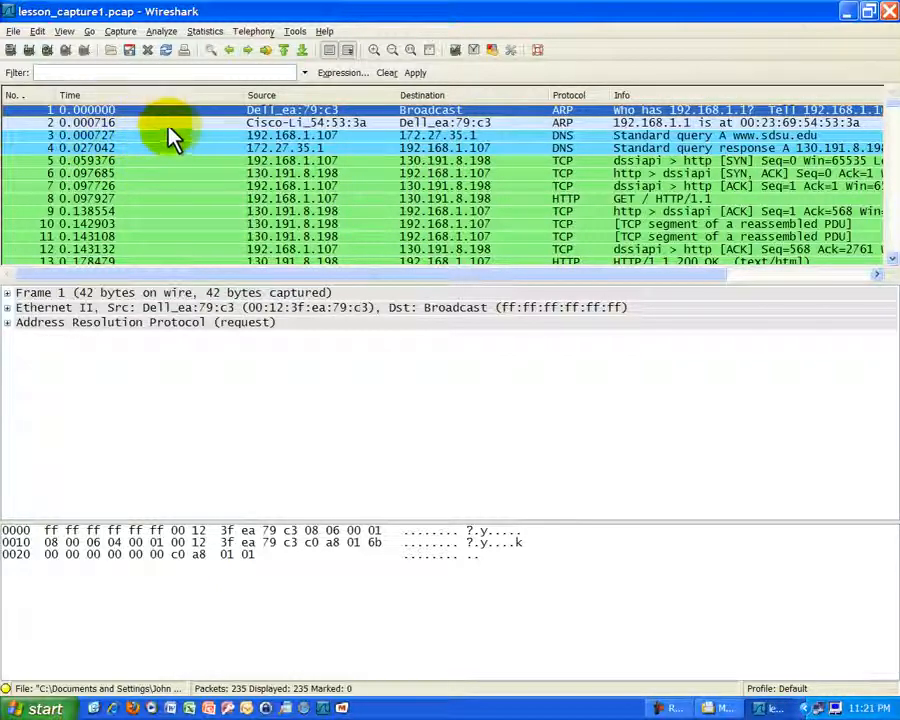
mouse_move(164, 124)
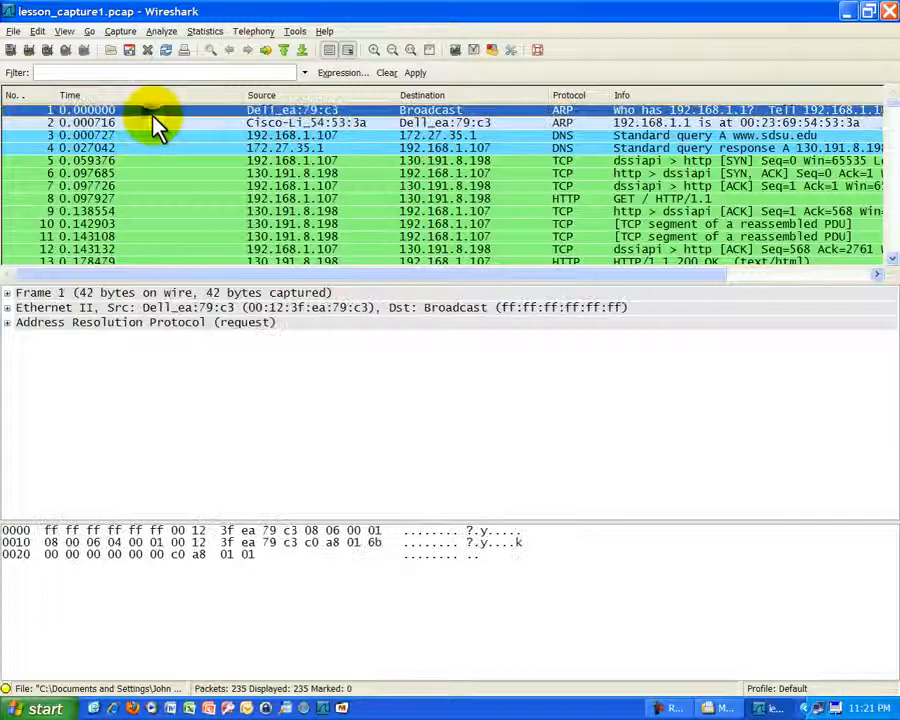
Expand frame 2's ARP header and highlight its sender and target IP addresses.
left_click(200, 122)
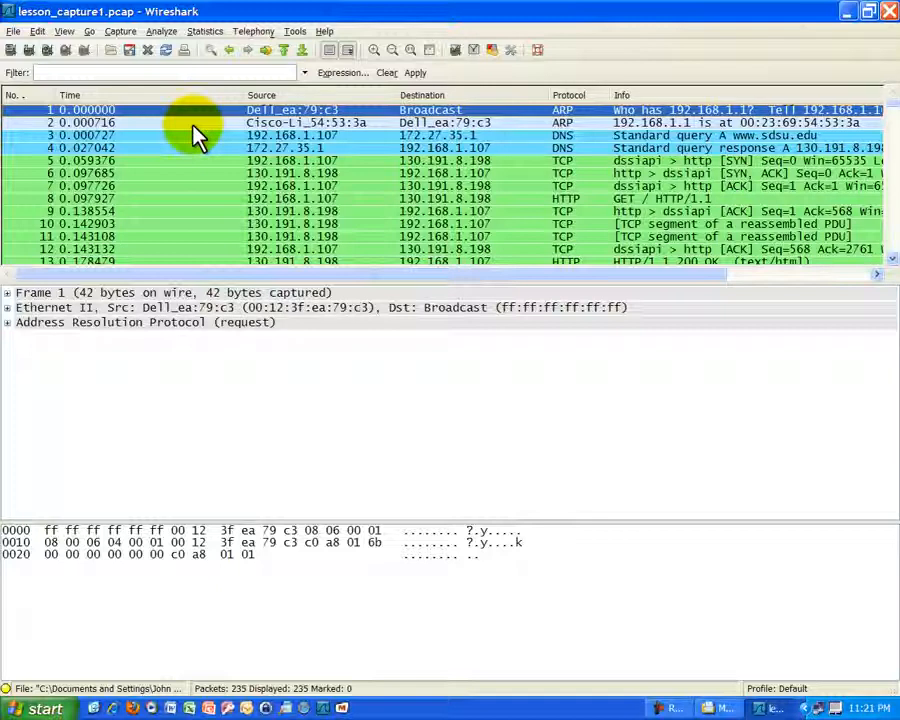
left_click(196, 122)
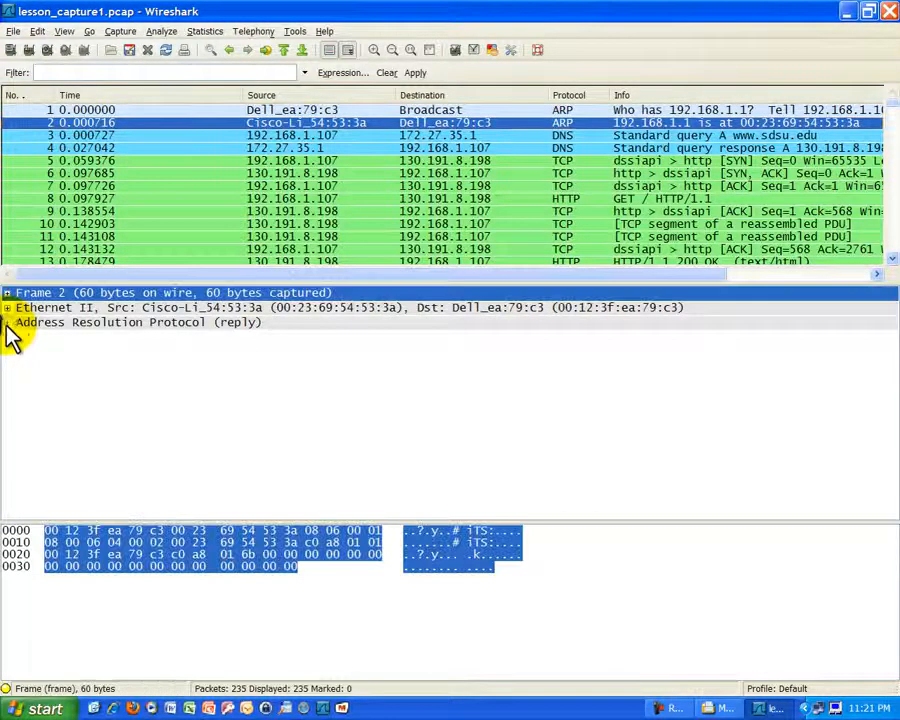
left_click(8, 322)
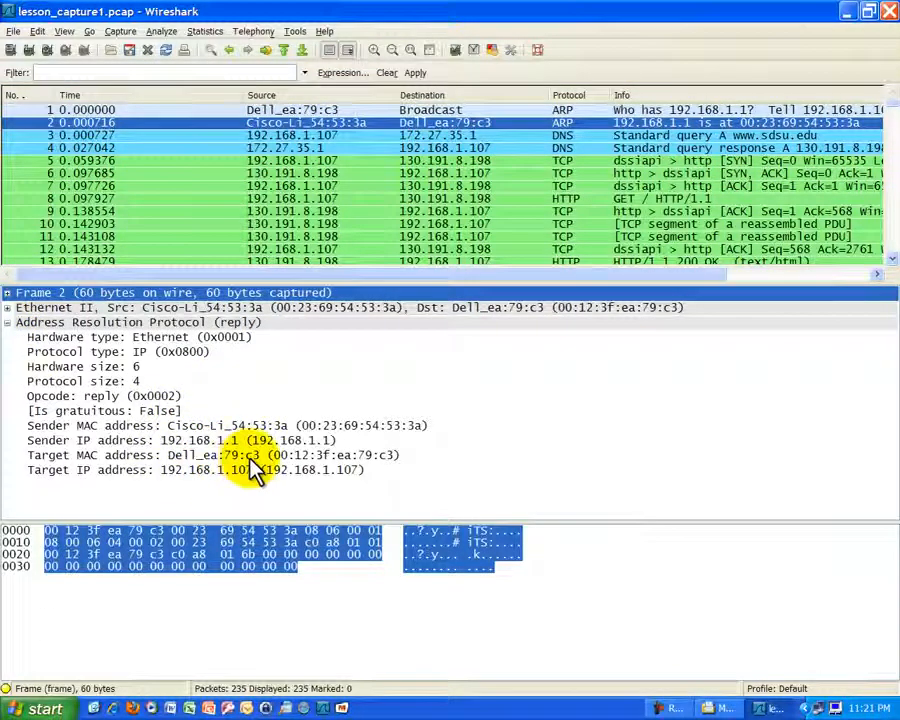
mouse_move(240, 456)
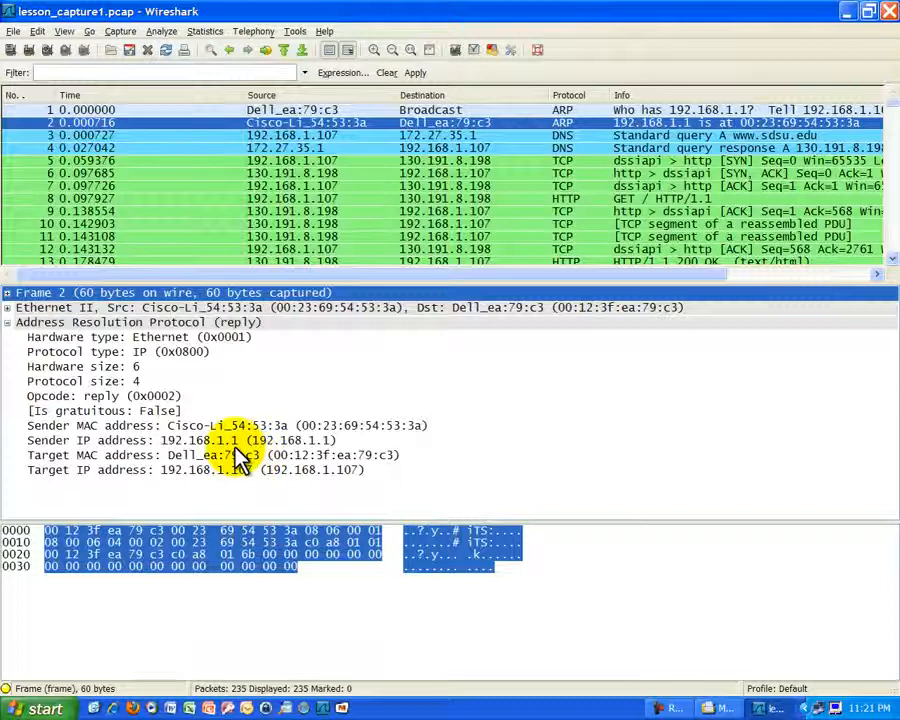
left_click(200, 440)
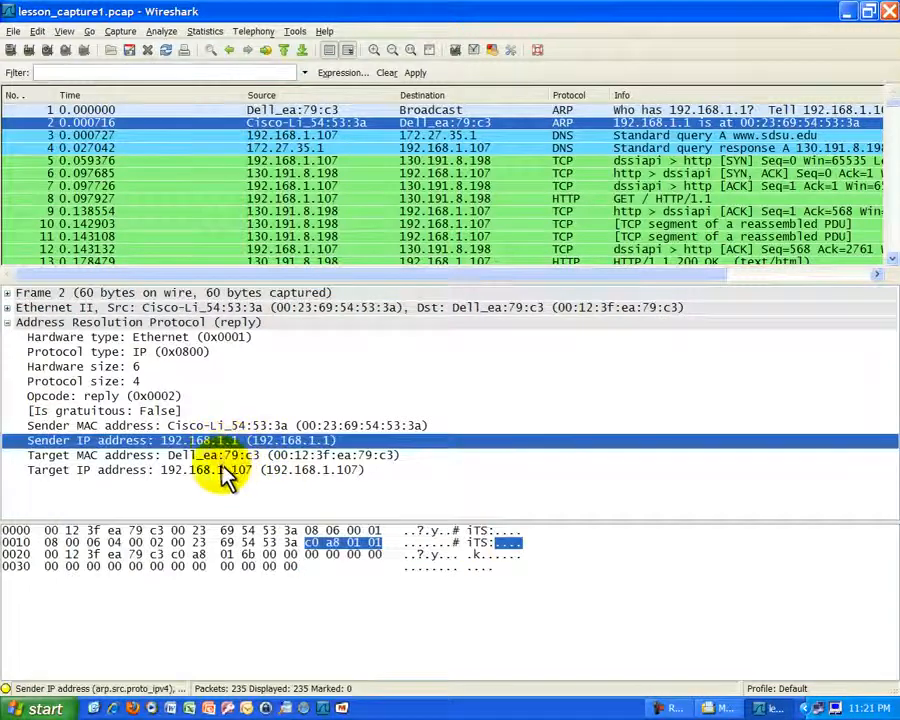
left_click(220, 470)
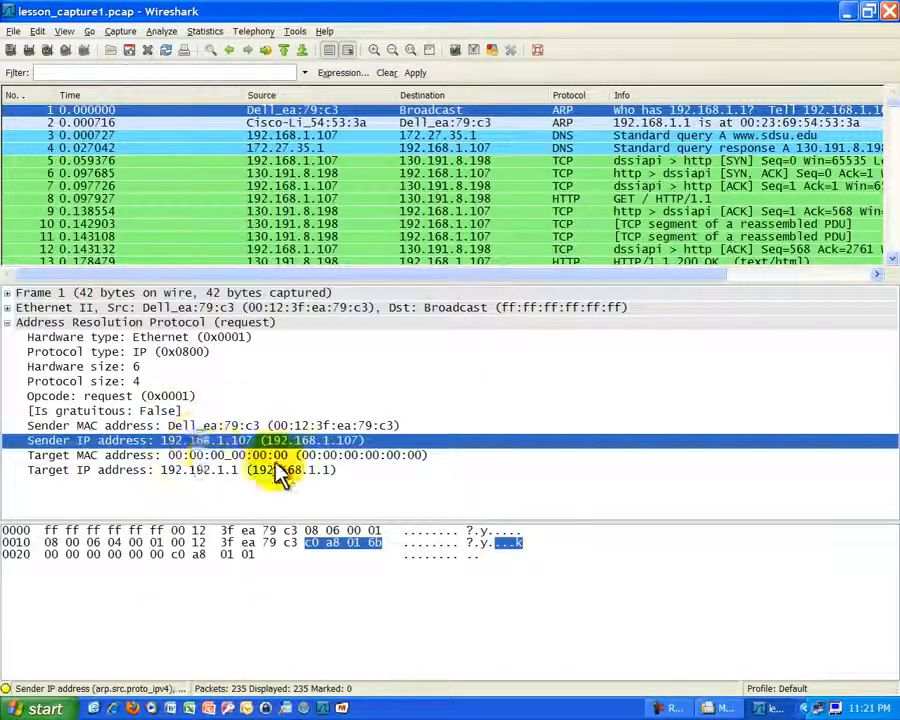
mouse_move(160, 478)
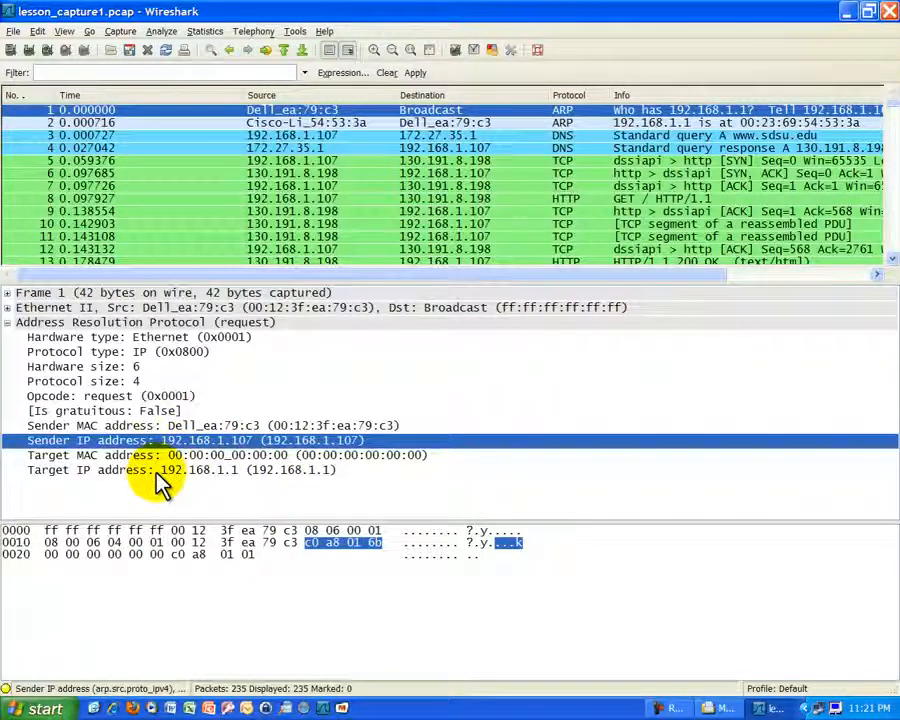
Check the ARP target IP 192.168.1.1, then bring up frame 5's TCP details.
left_click(180, 470)
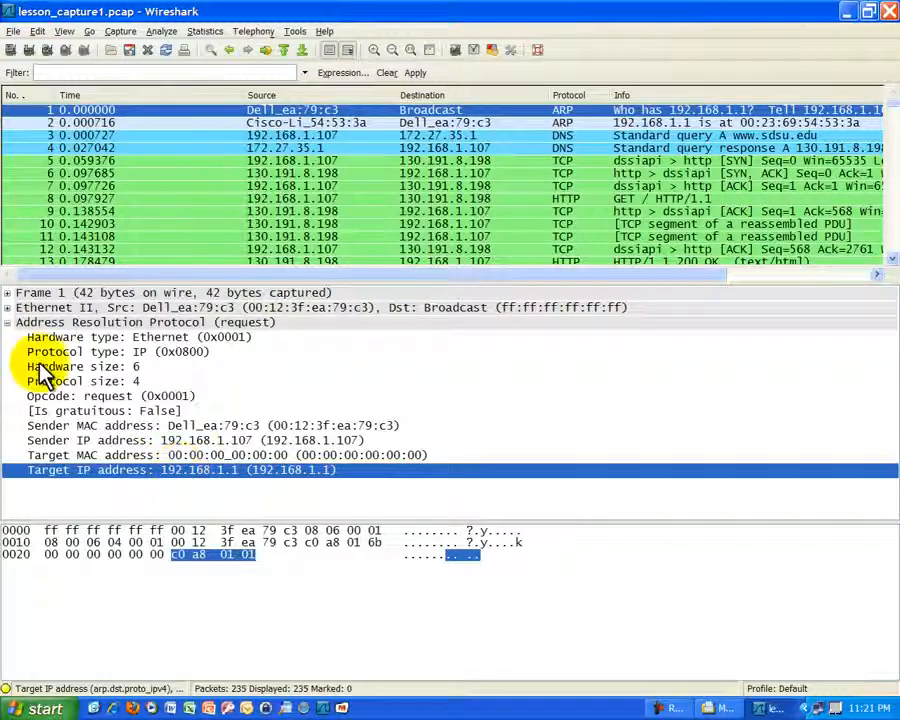
left_click(8, 320)
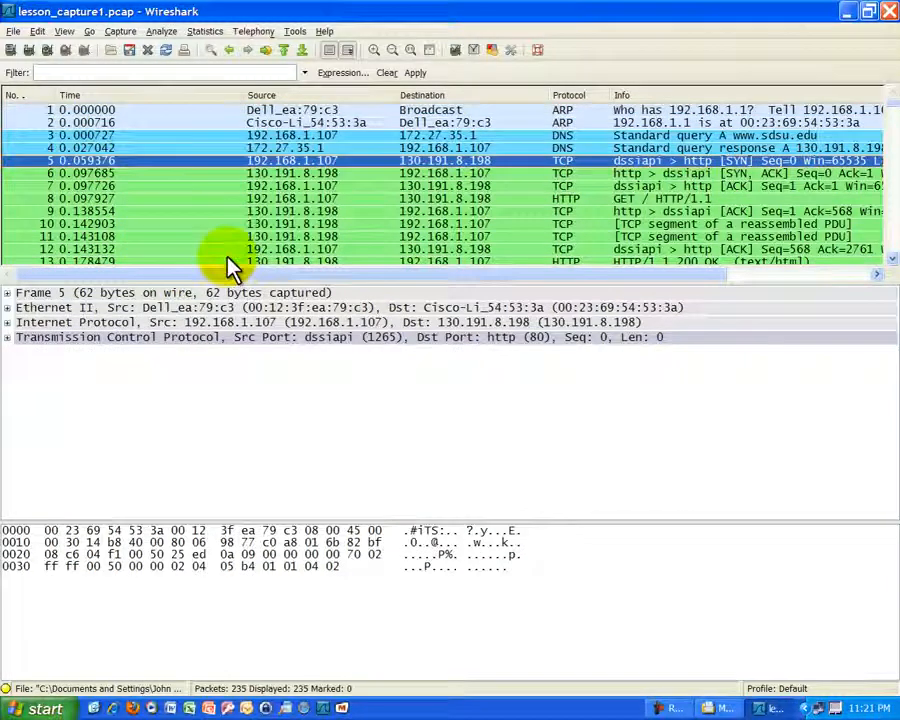
Expand frame 5's Internet Protocol header and step through header length, total length and the address fields.
left_click(590, 172)
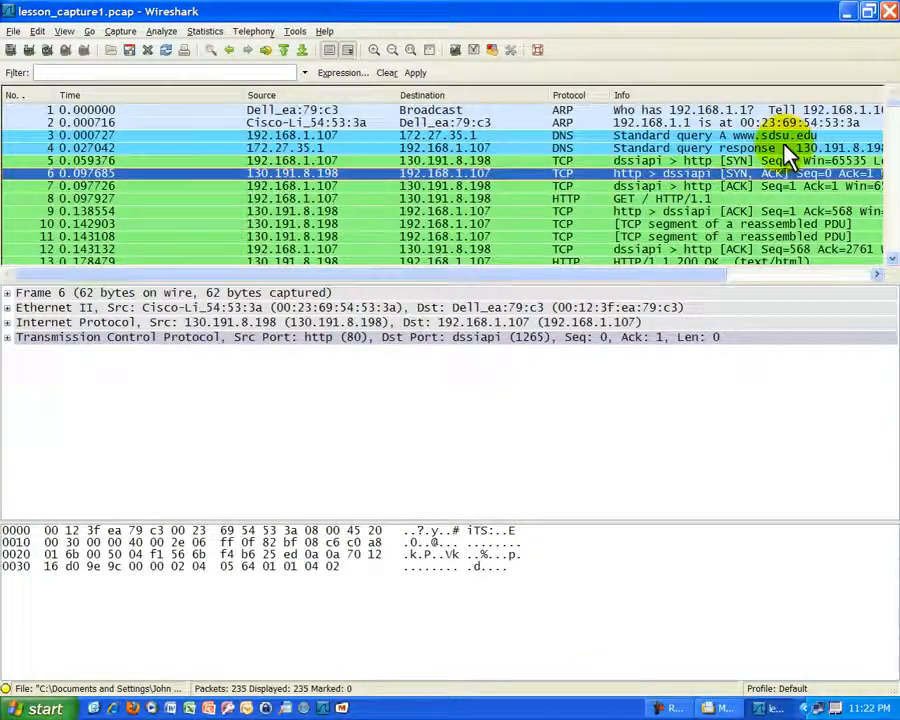
mouse_move(544, 200)
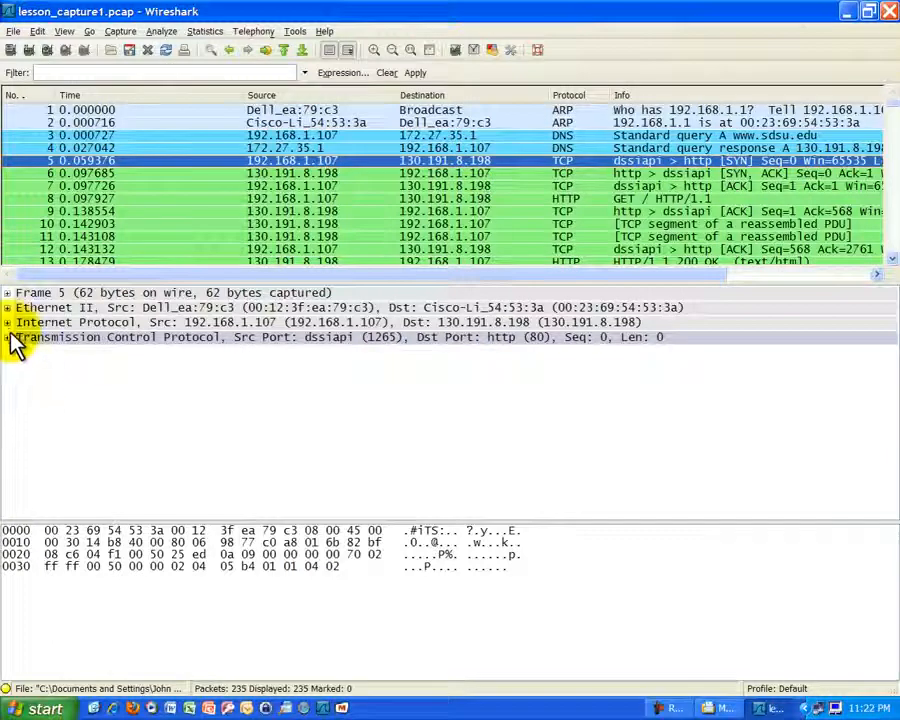
left_click(8, 322)
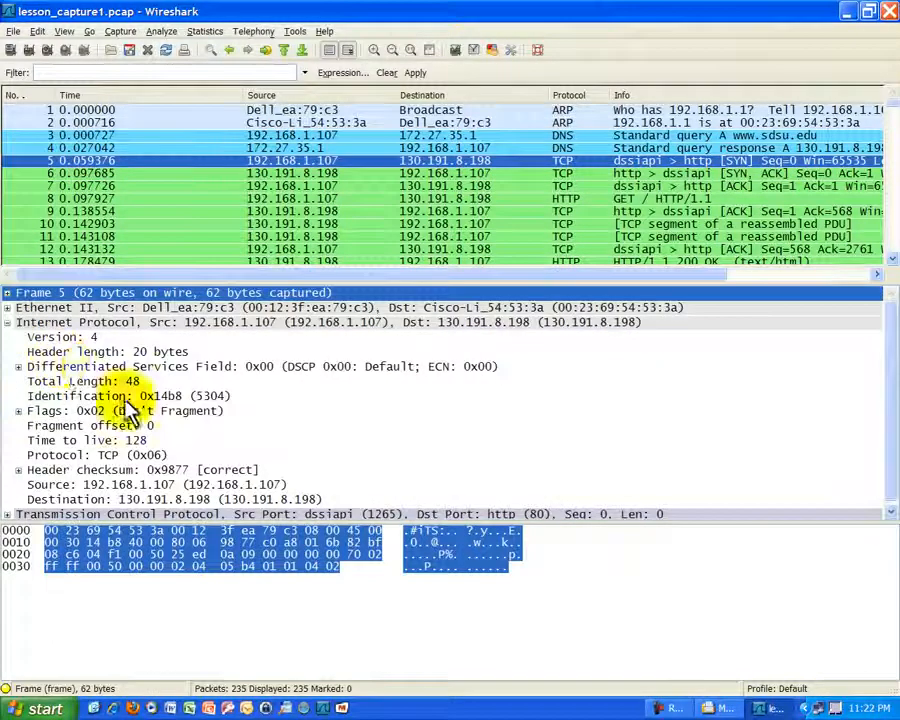
left_click(110, 352)
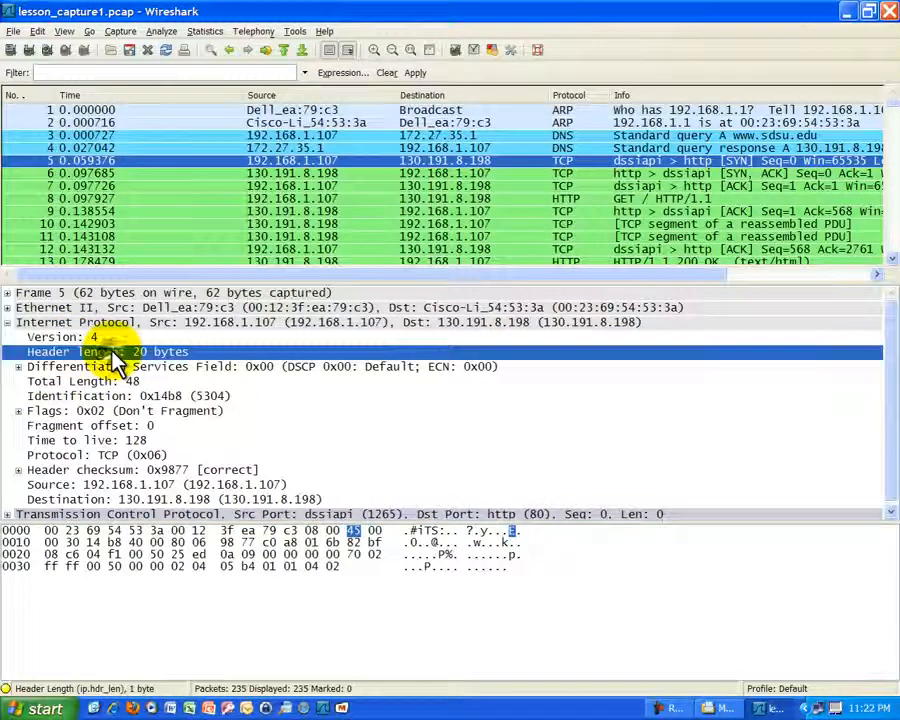
left_click(80, 380)
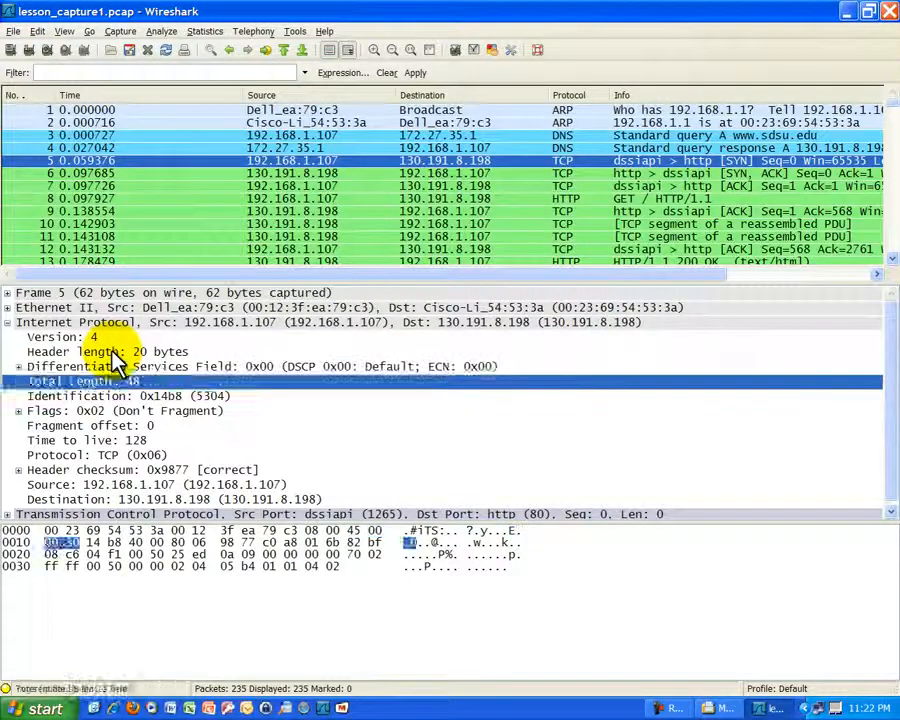
left_click(150, 500)
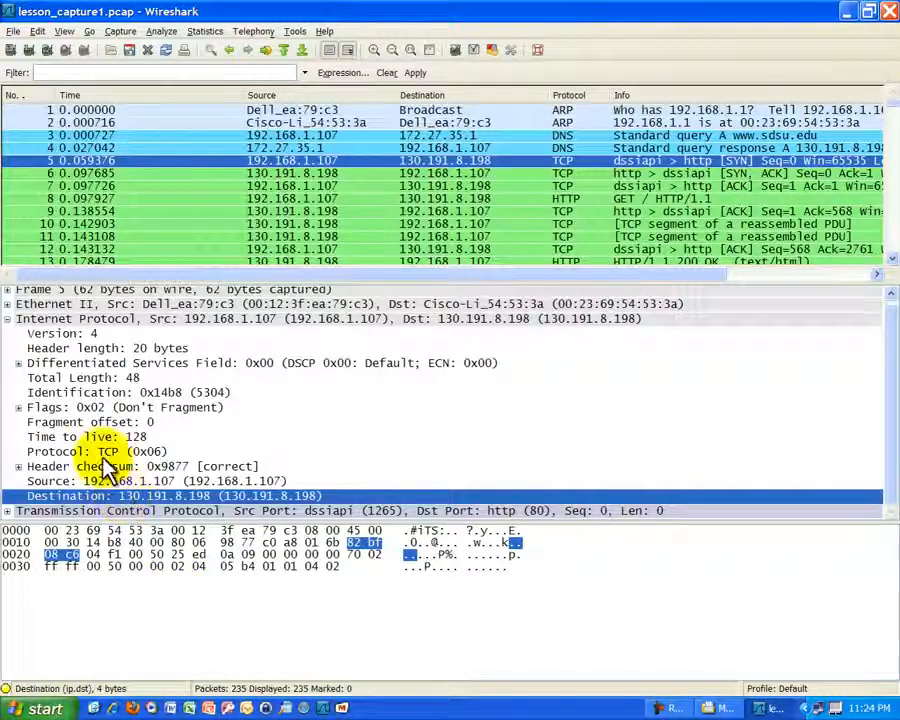
Move down the packet list from frame 8 and select frame 114.
left_click(490, 236)
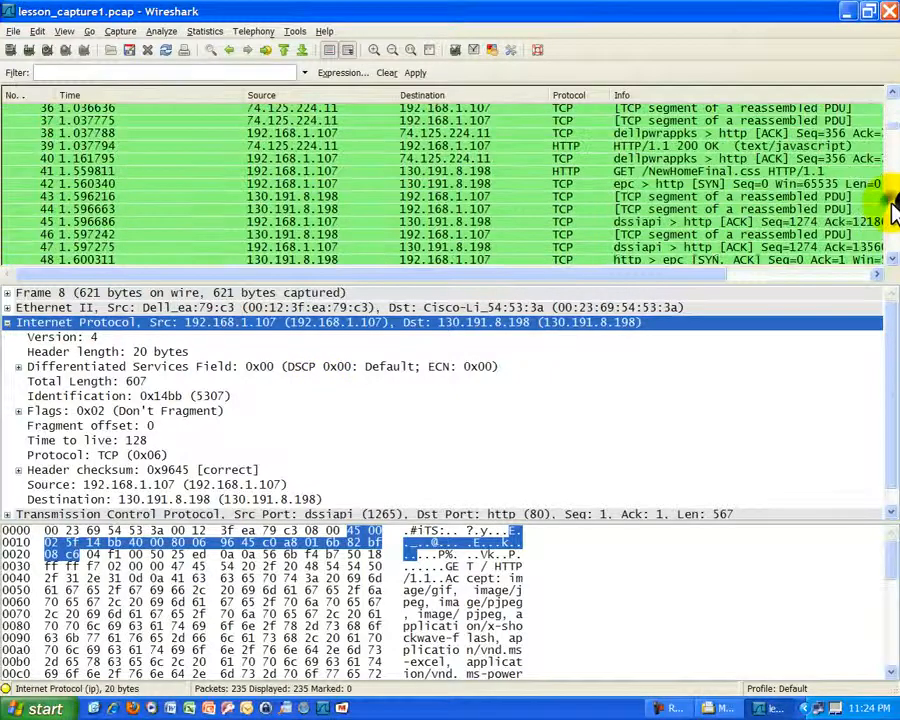
scroll("down", 3)
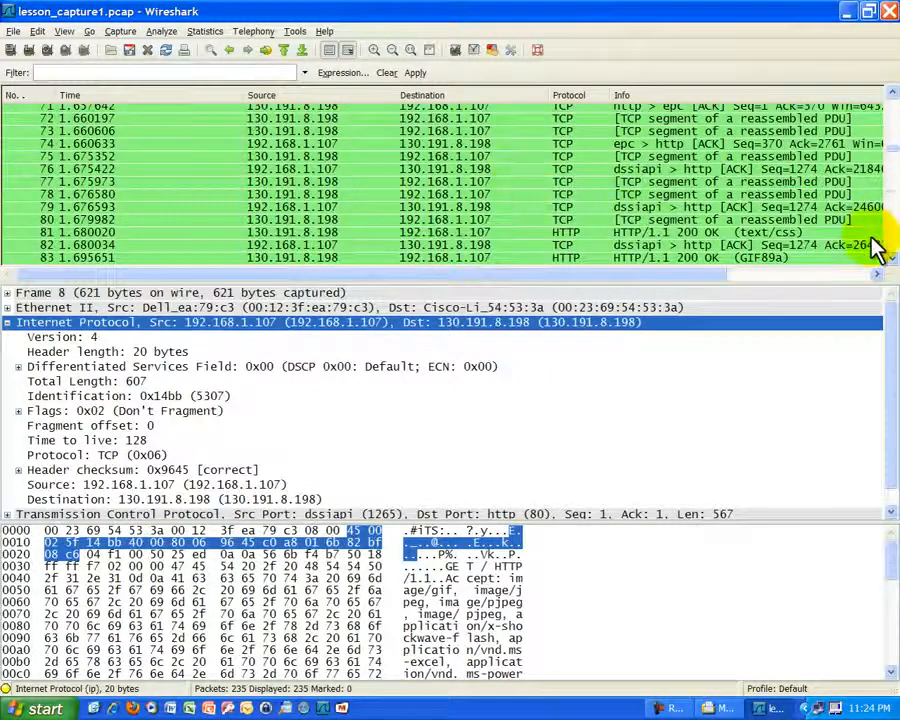
scroll("down", 3)
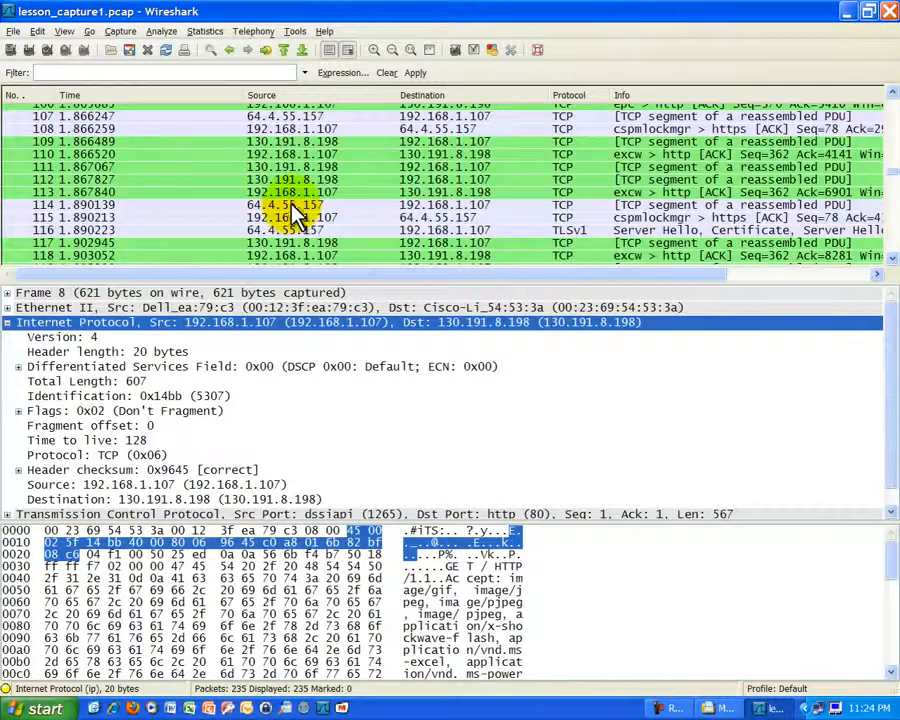
left_click(290, 204)
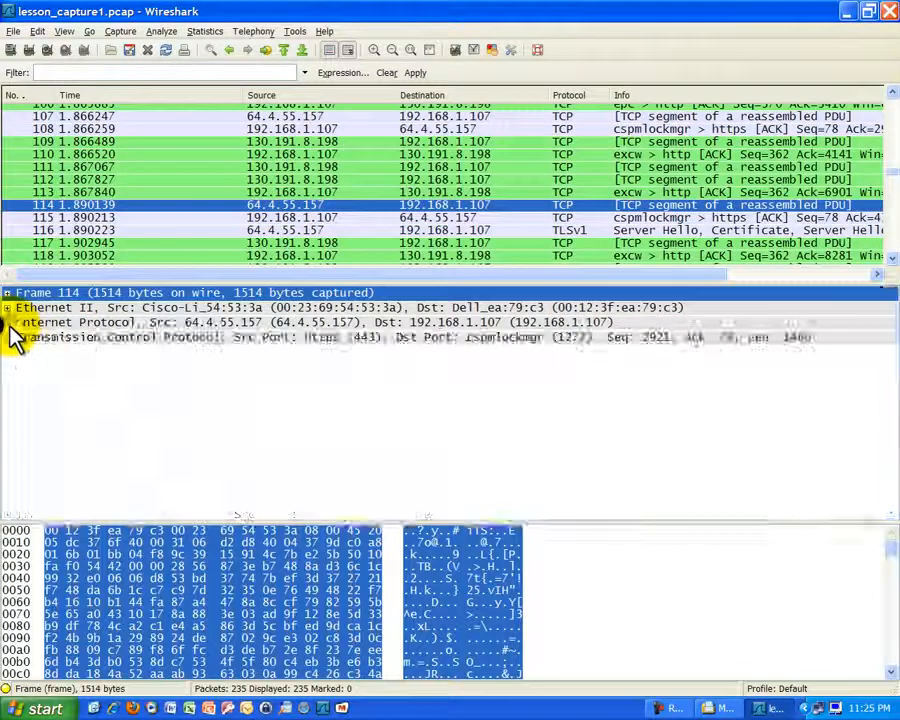
Expand frame 114's IP header to see source 64.4.55.157, then select frame 117.
left_click(10, 322)
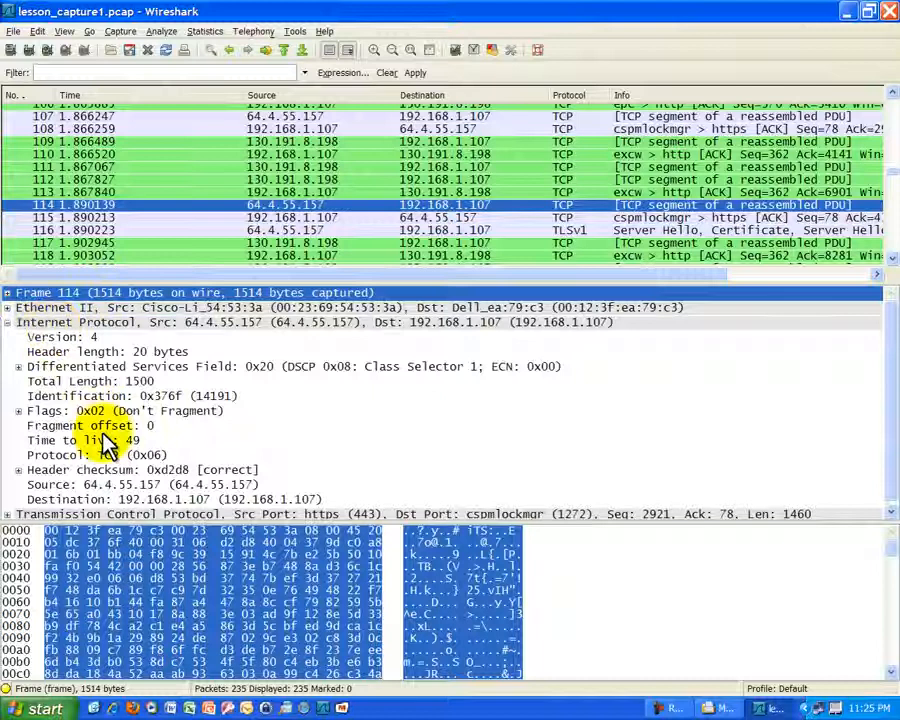
left_click(80, 484)
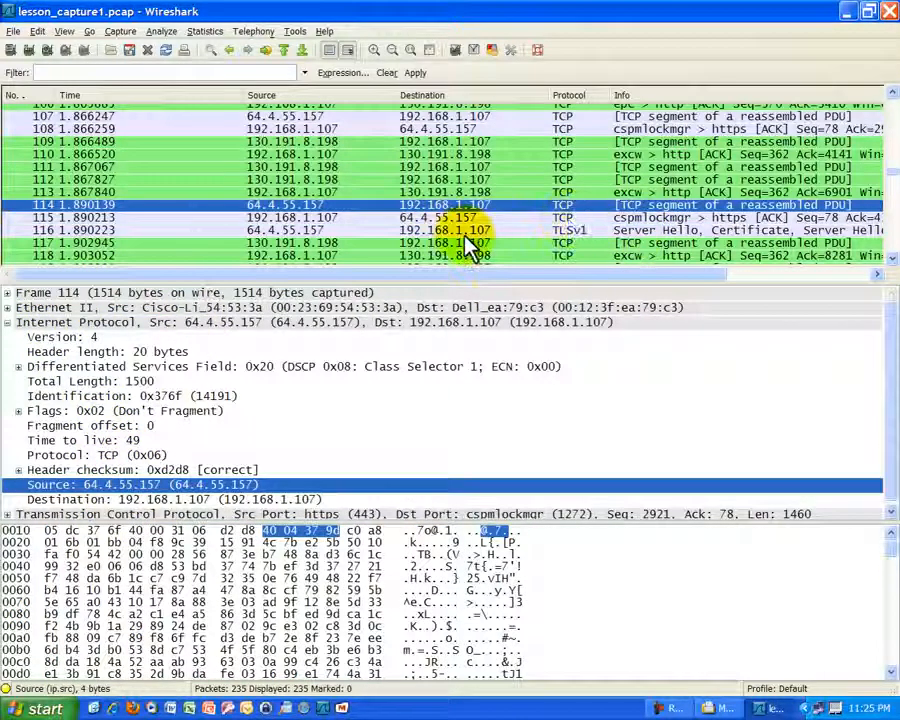
left_click(350, 244)
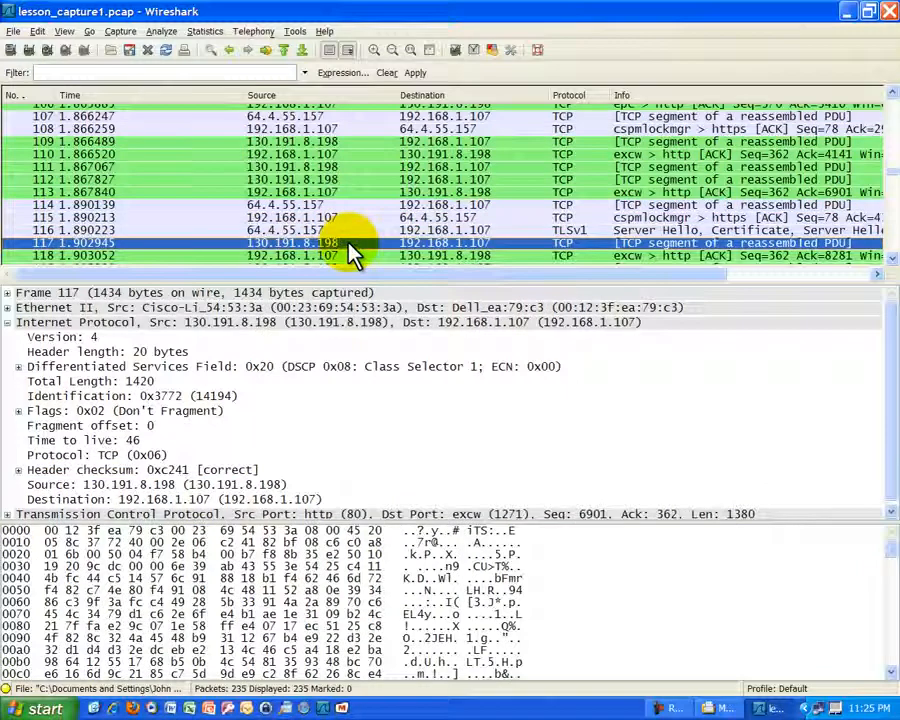